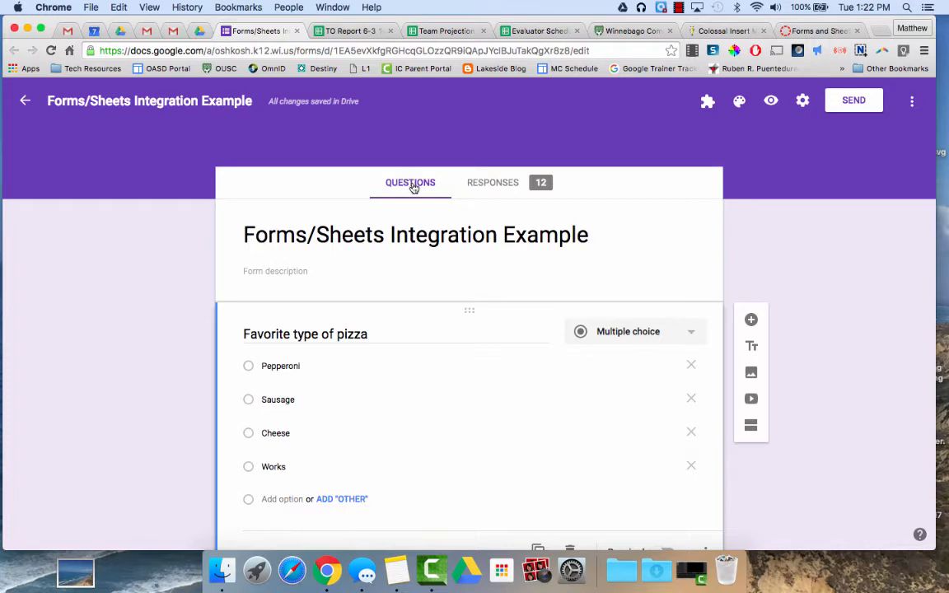
pyautogui.moveTo(492, 190)
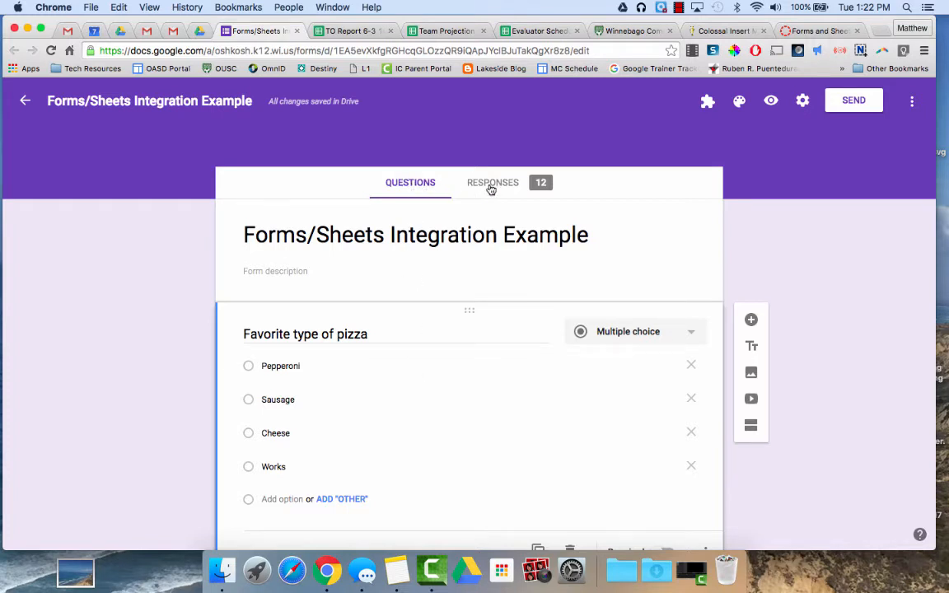
# Open the Responses tab to see the form's 12 collected responses.
pyautogui.click(493, 182)
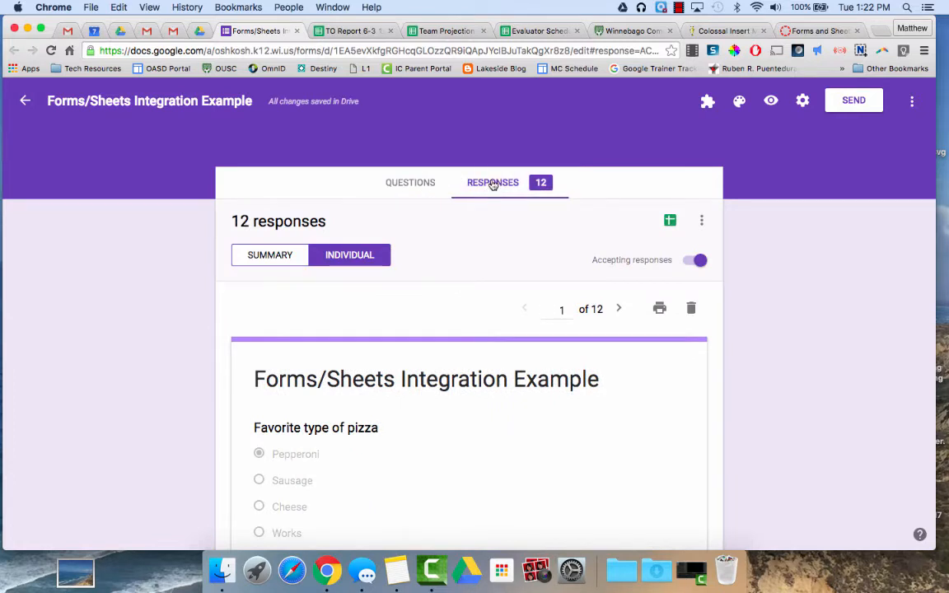
# Switch to the Summary view to see the favorite-pizza pie chart for all 12 responses.
pyautogui.click(269, 254)
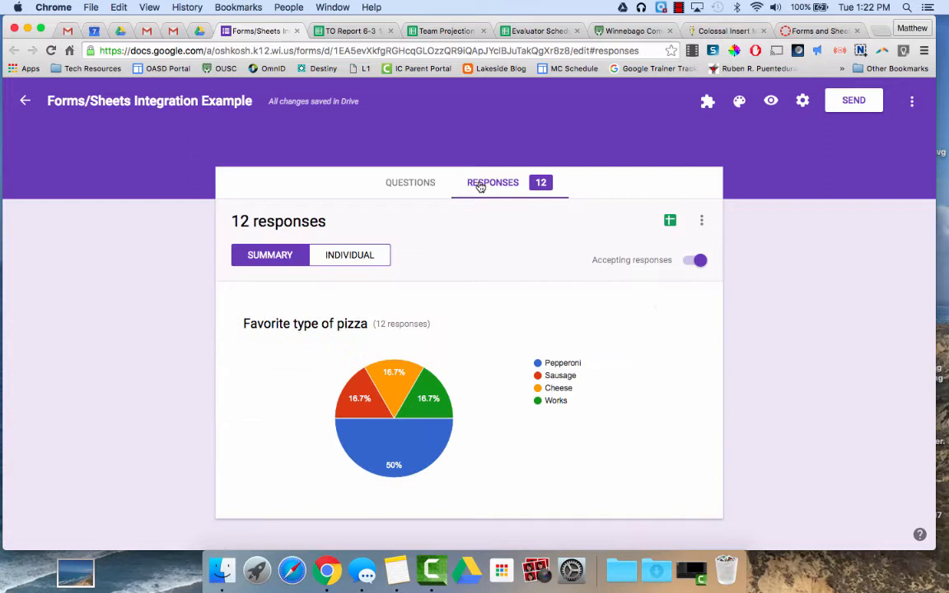
pyautogui.moveTo(270, 255)
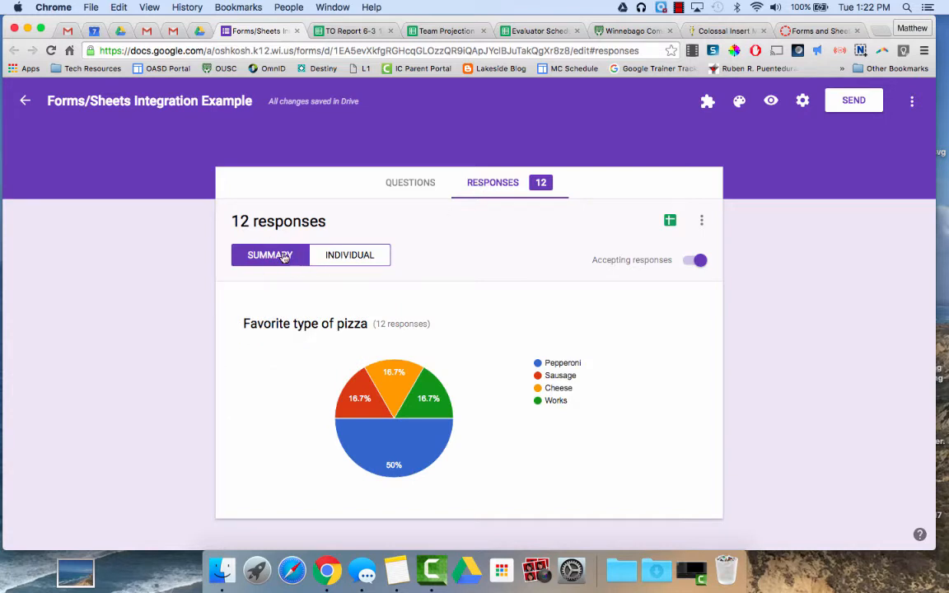
pyautogui.moveTo(396, 393)
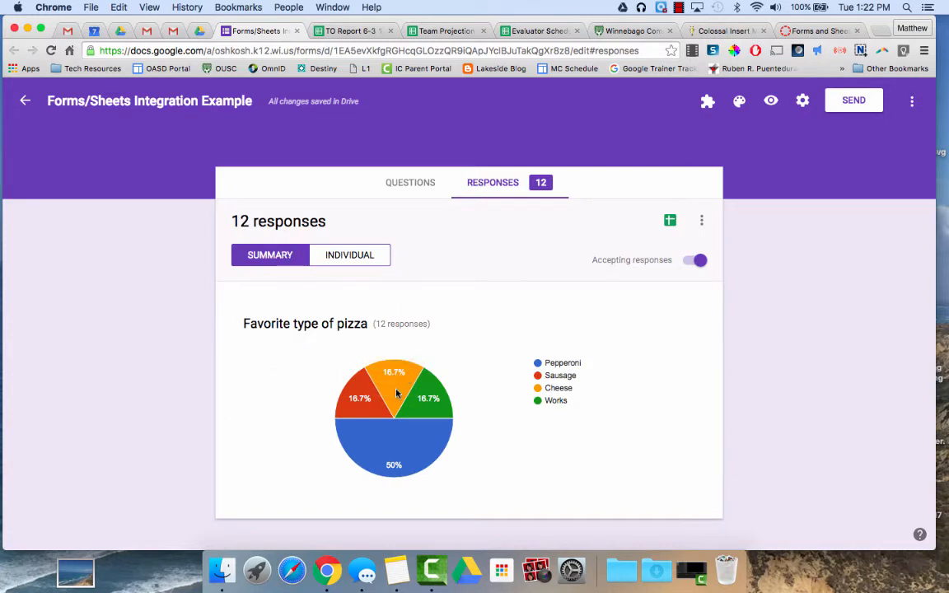
pyautogui.moveTo(362, 455)
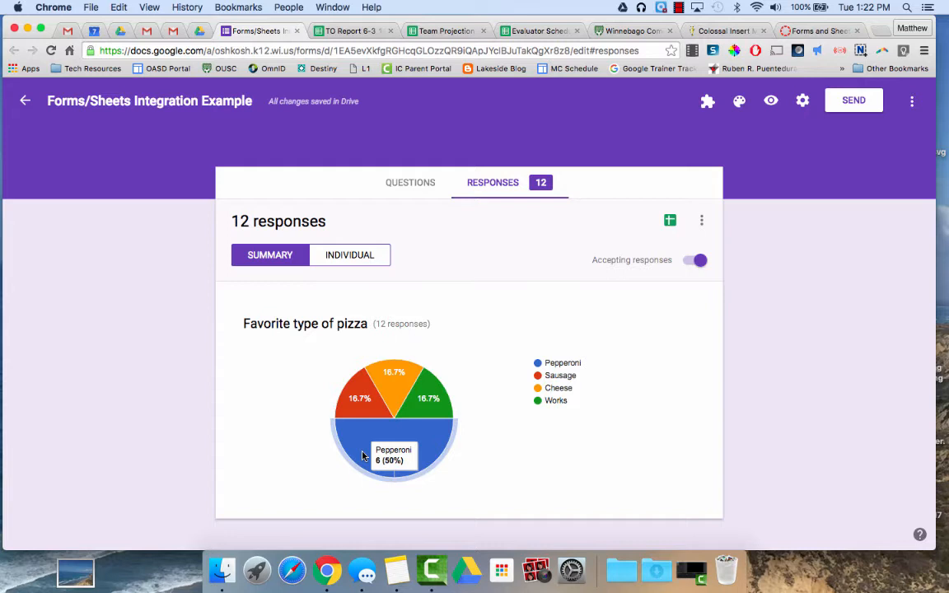
pyautogui.moveTo(417, 476)
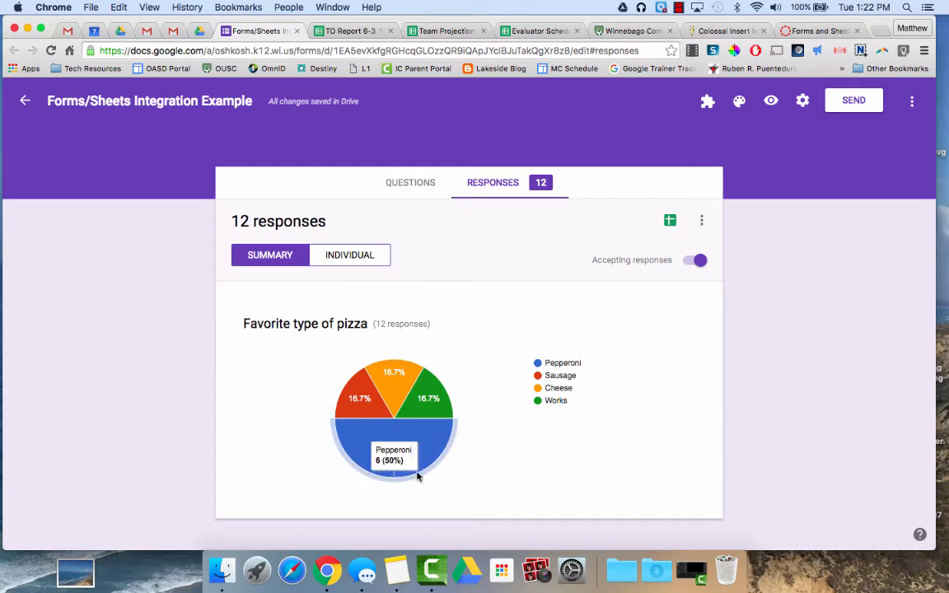
pyautogui.moveTo(360, 398)
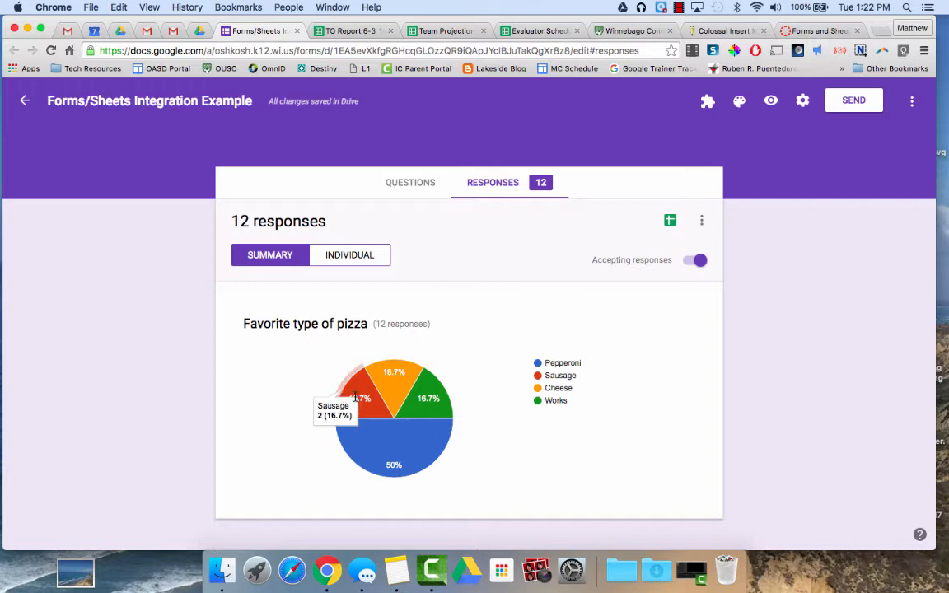
pyautogui.moveTo(386, 376)
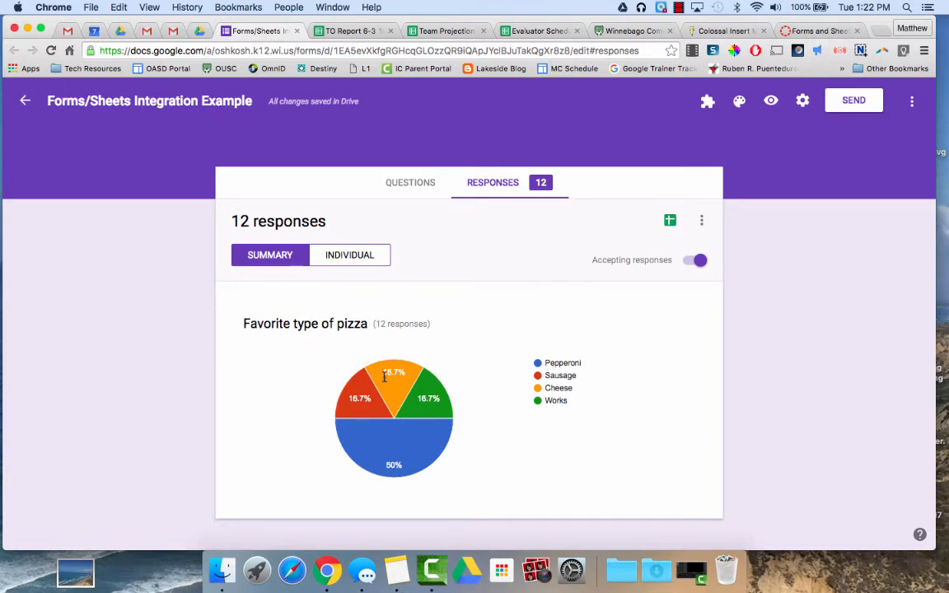
pyautogui.moveTo(453, 374)
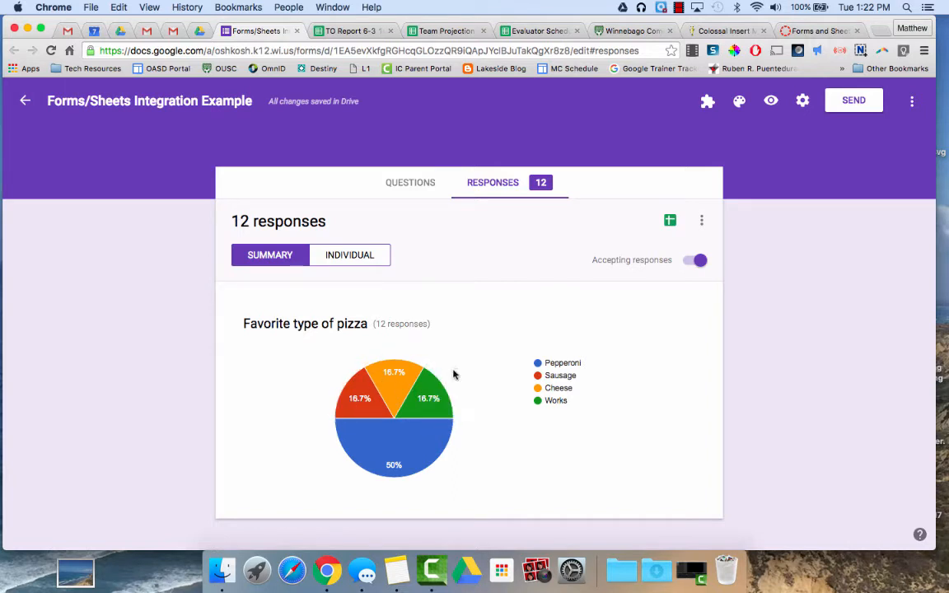
pyautogui.moveTo(320, 426)
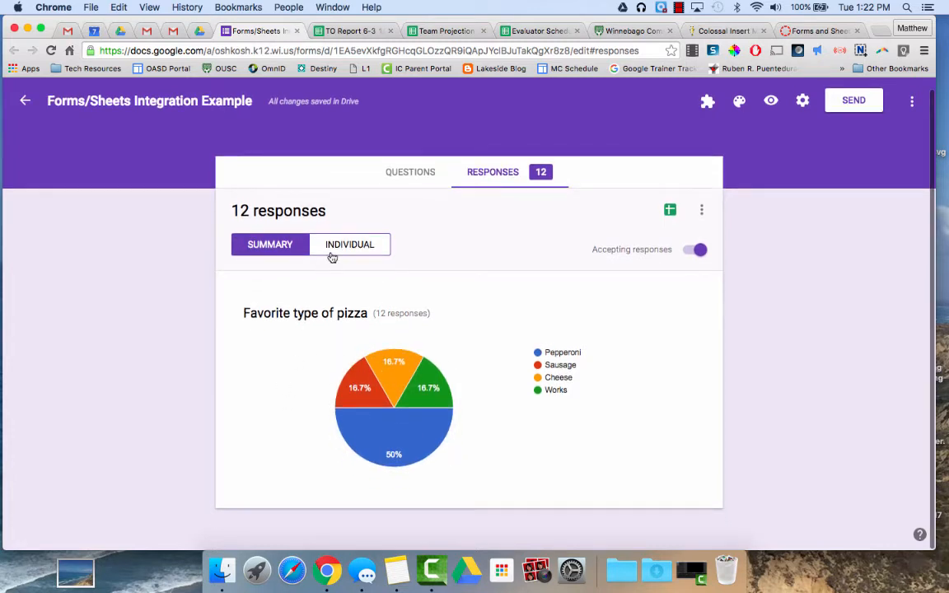
pyautogui.moveTo(311, 484)
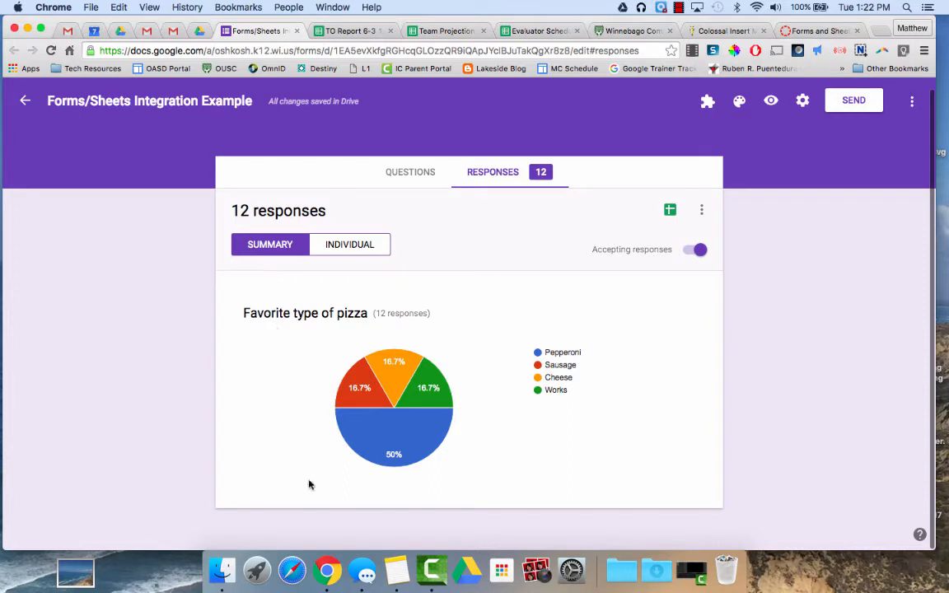
pyautogui.moveTo(310, 449)
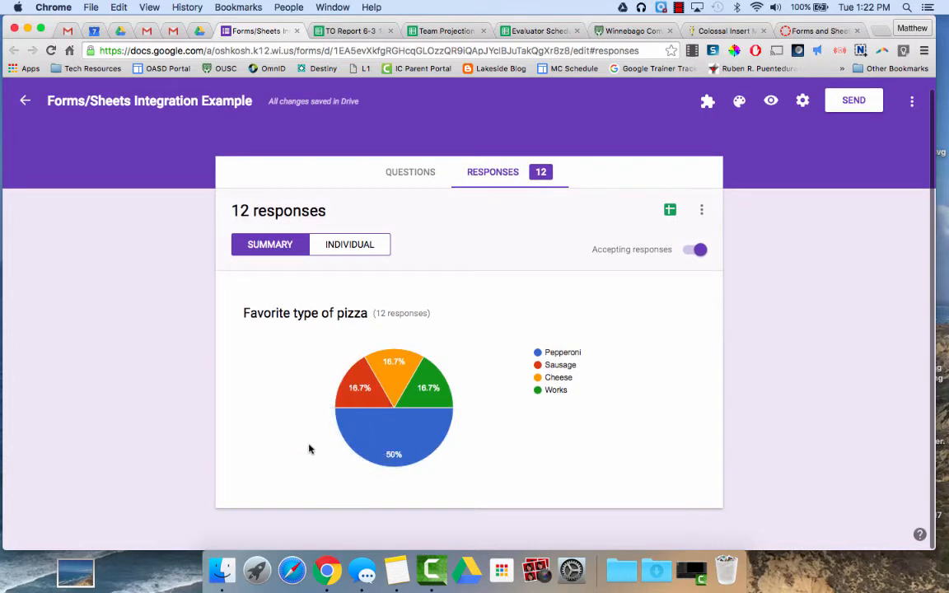
pyautogui.moveTo(303, 420)
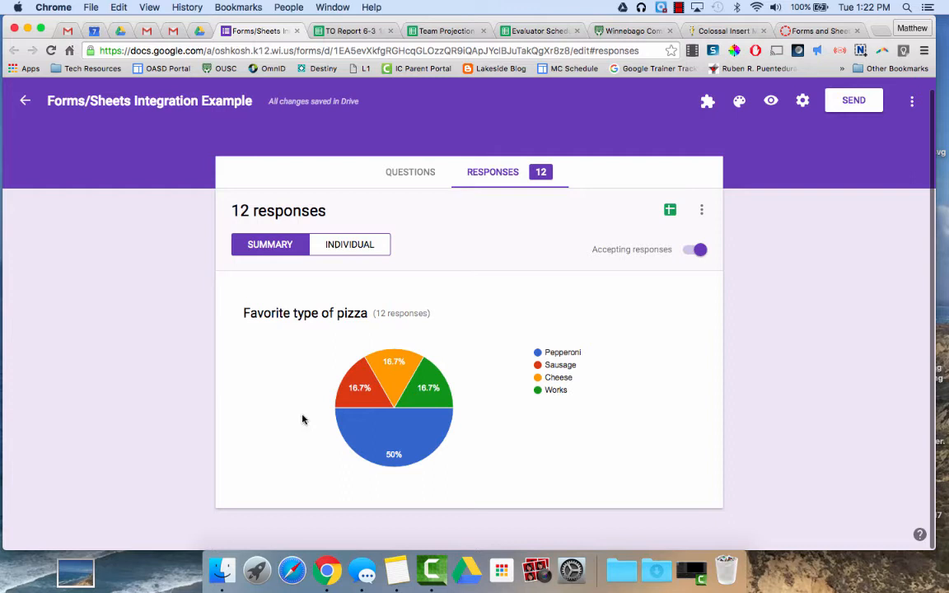
pyautogui.moveTo(313, 270)
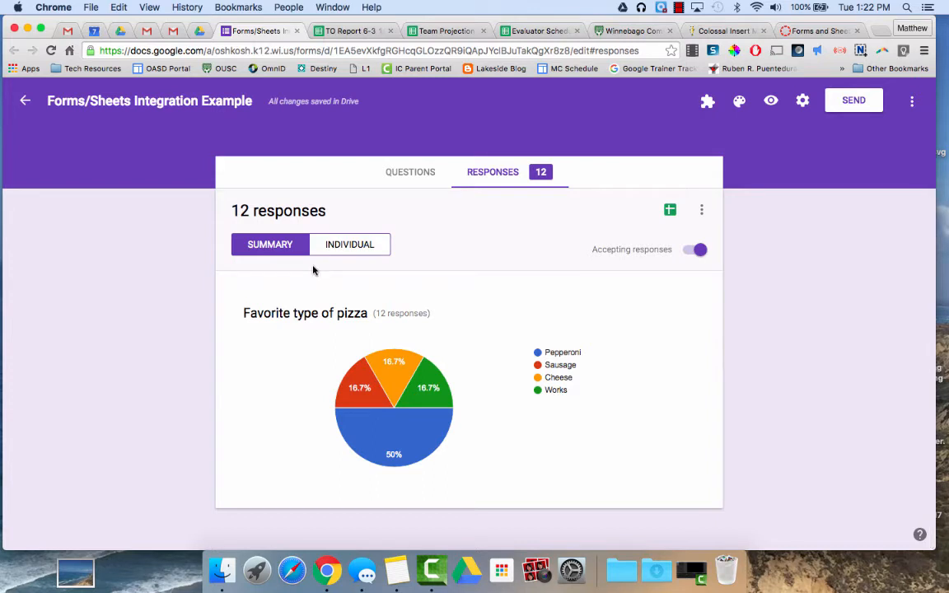
# Browse individual responses one at a time, stepping back to response 8 of 12 (Pepperoni).
pyautogui.click(350, 244)
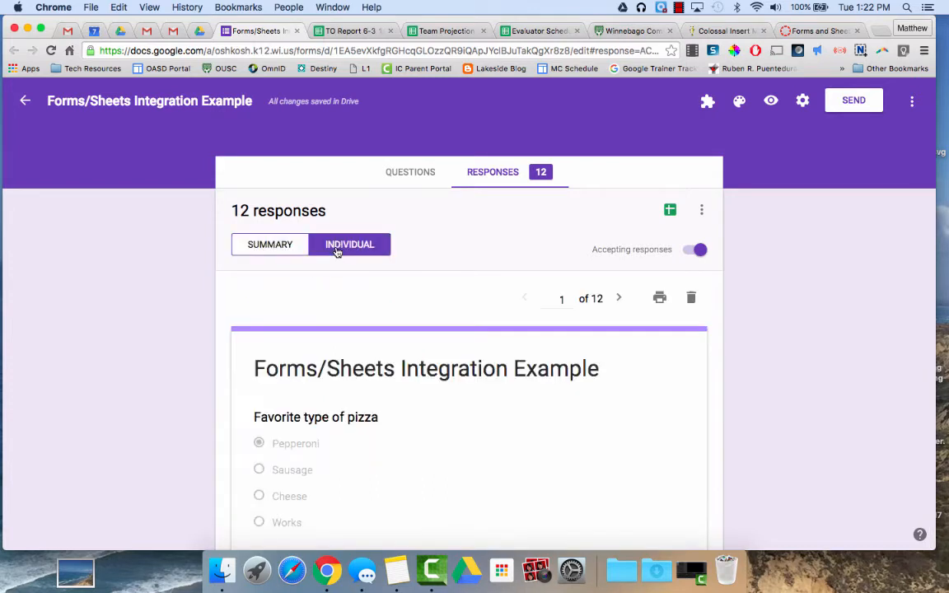
pyautogui.scroll(-3)
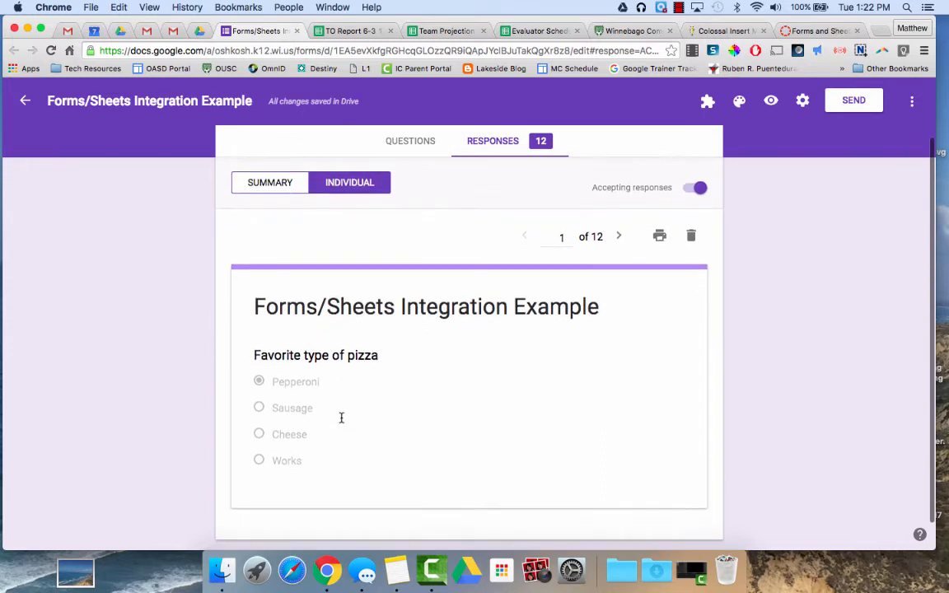
pyautogui.moveTo(295, 345)
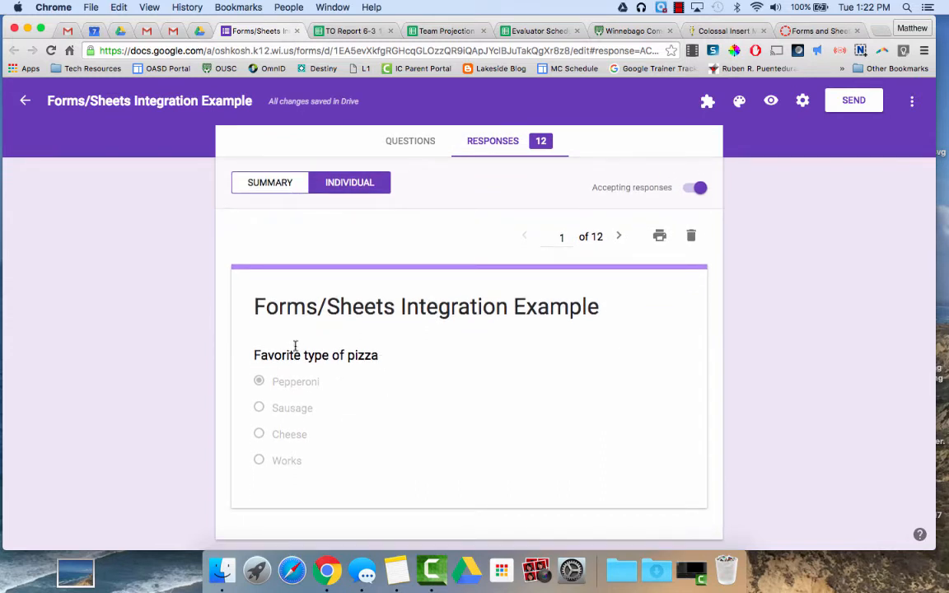
pyautogui.scroll(-3)
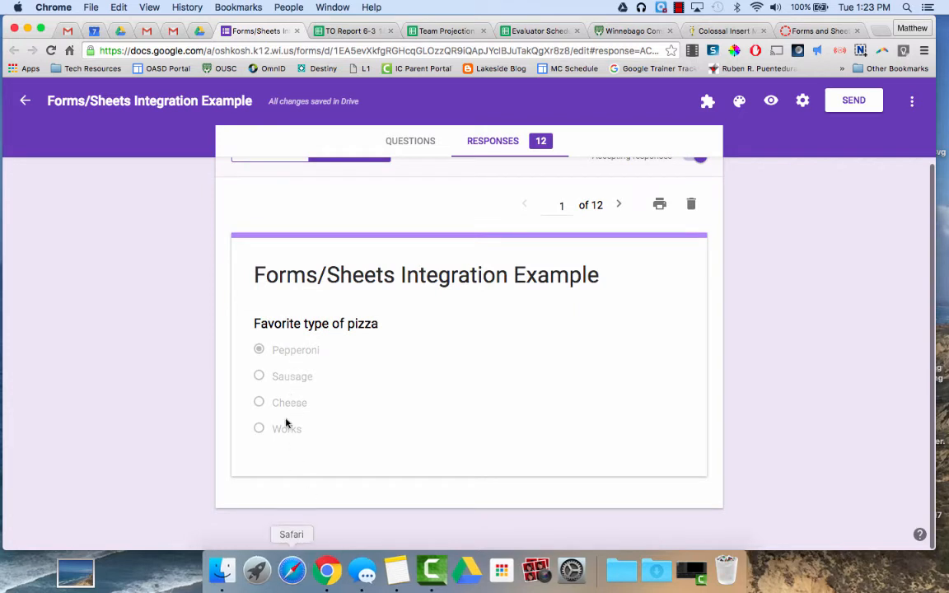
pyautogui.moveTo(565, 192)
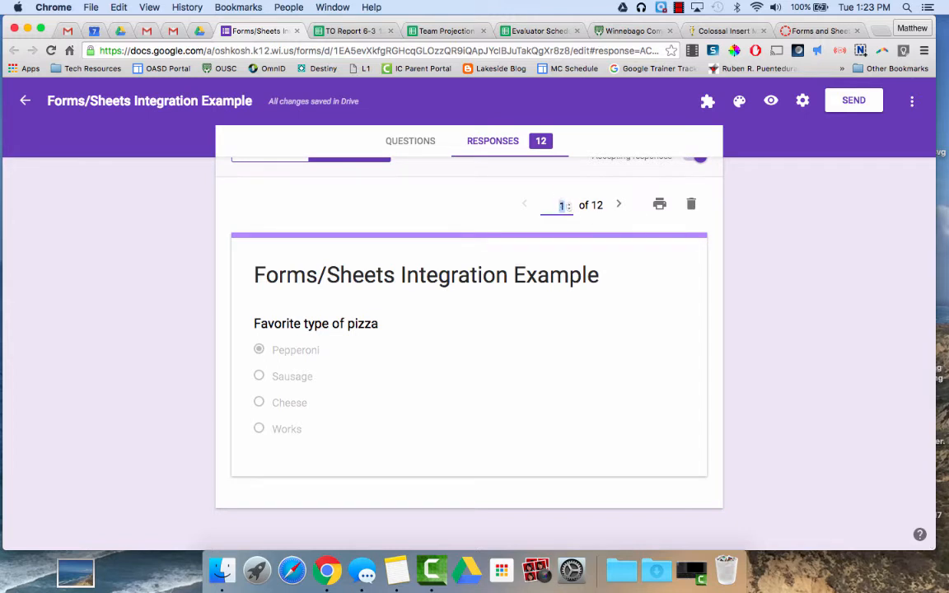
pyautogui.click(619, 204)
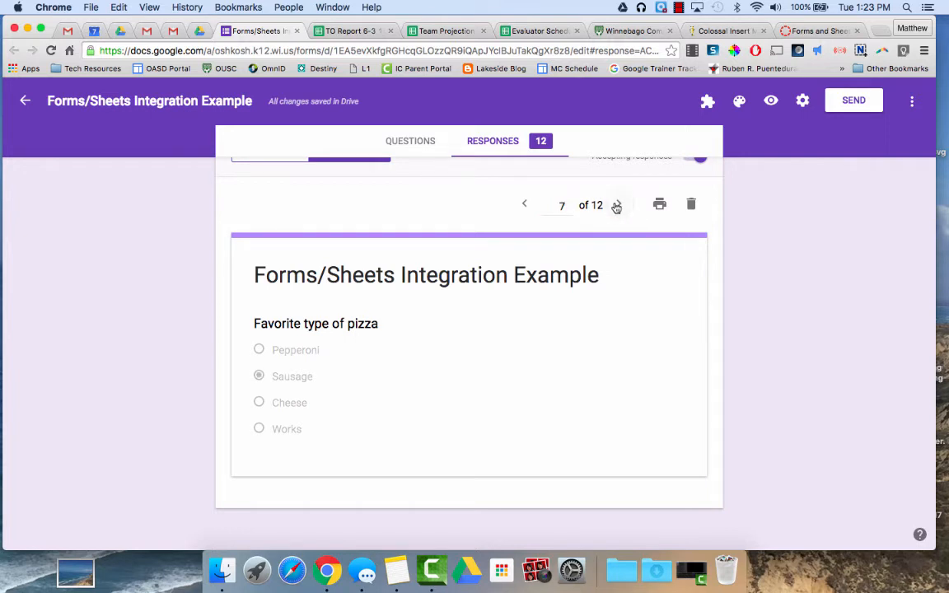
pyautogui.click(617, 205)
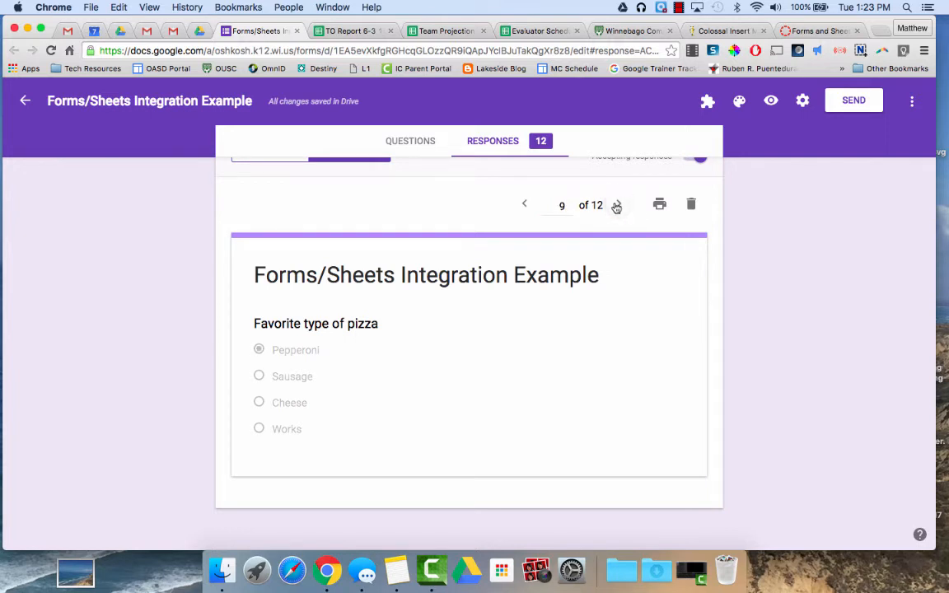
pyautogui.scroll(3)
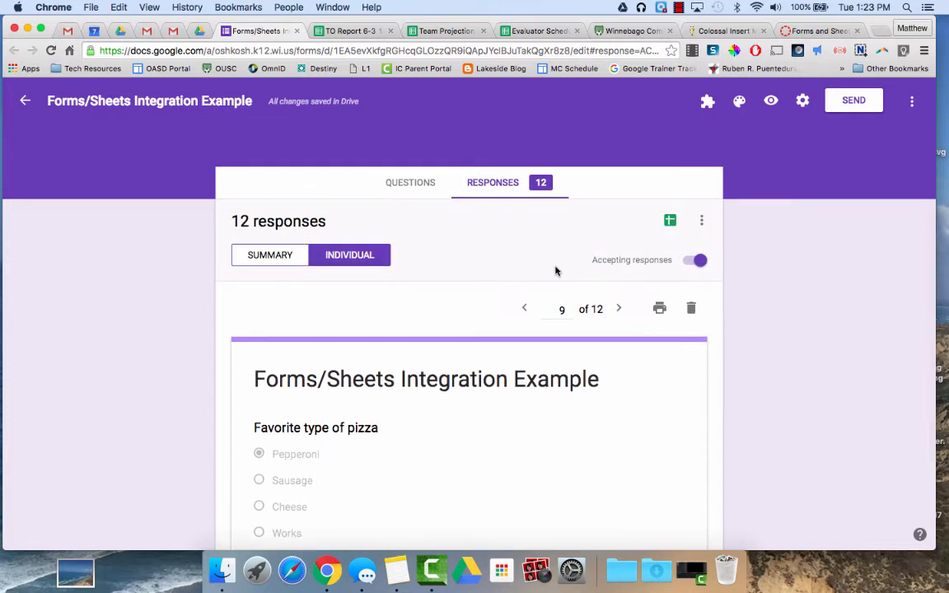
pyautogui.click(524, 307)
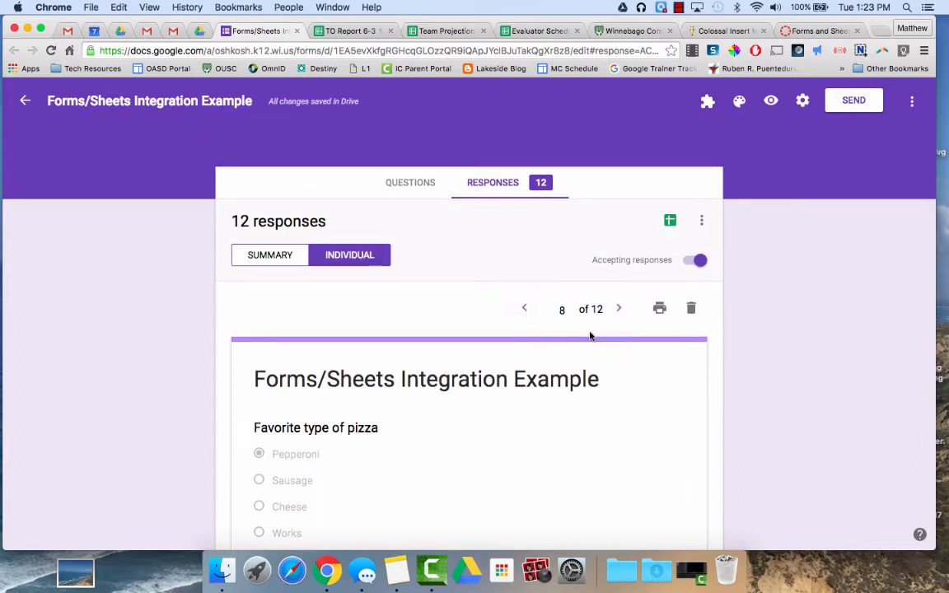
pyautogui.moveTo(619, 308)
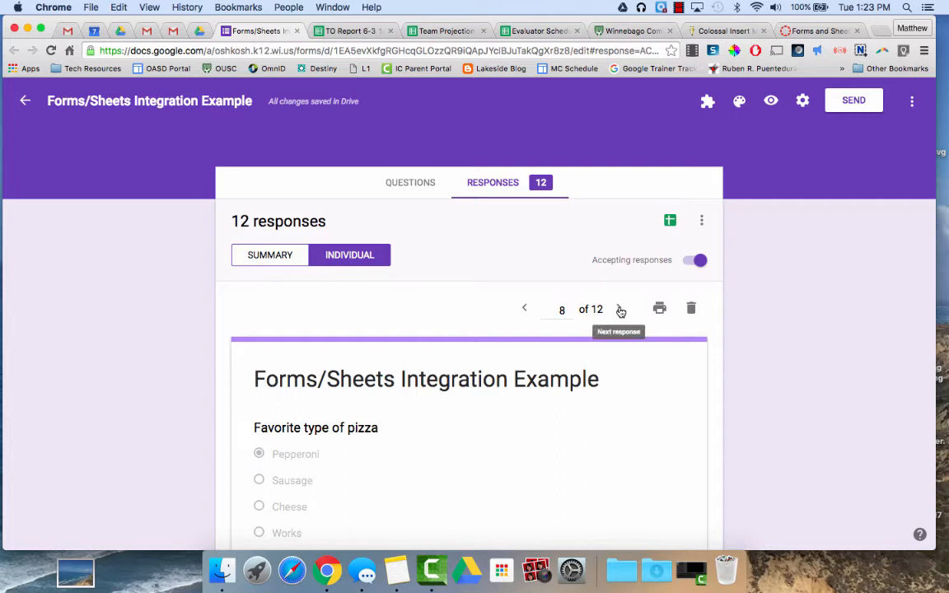
pyautogui.scroll(3)
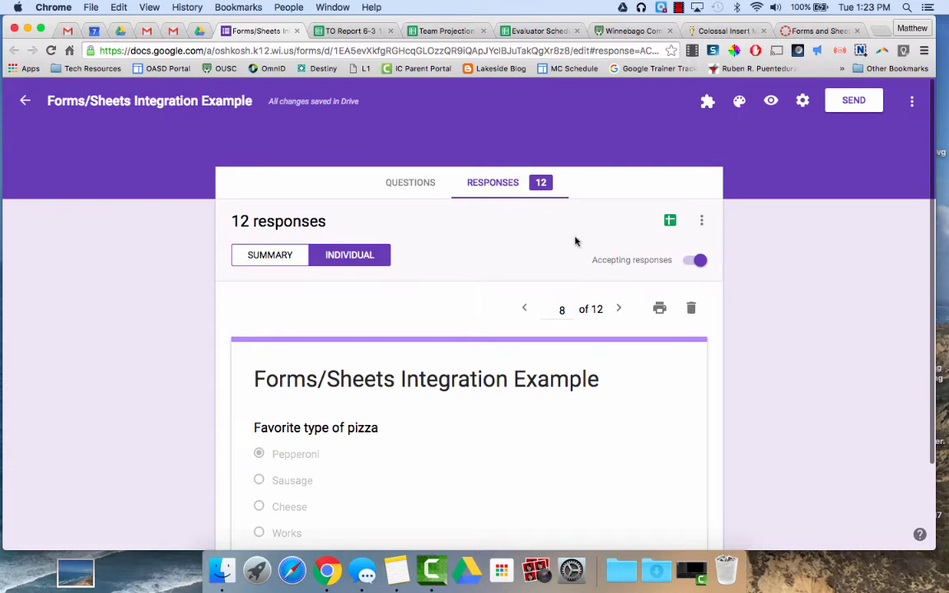
pyautogui.moveTo(670, 220)
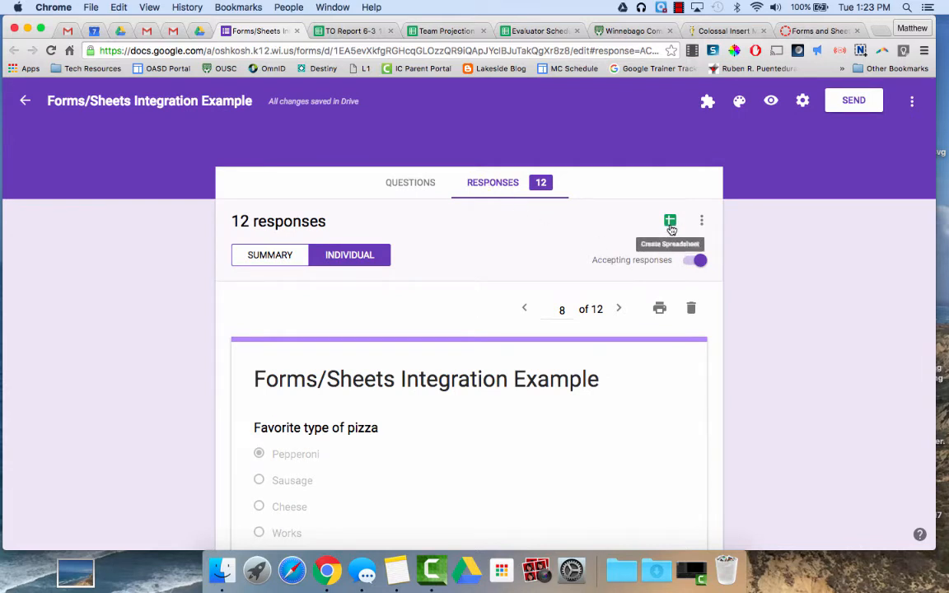
# Create a new response spreadsheet with the default form name as the destination.
pyautogui.click(670, 220)
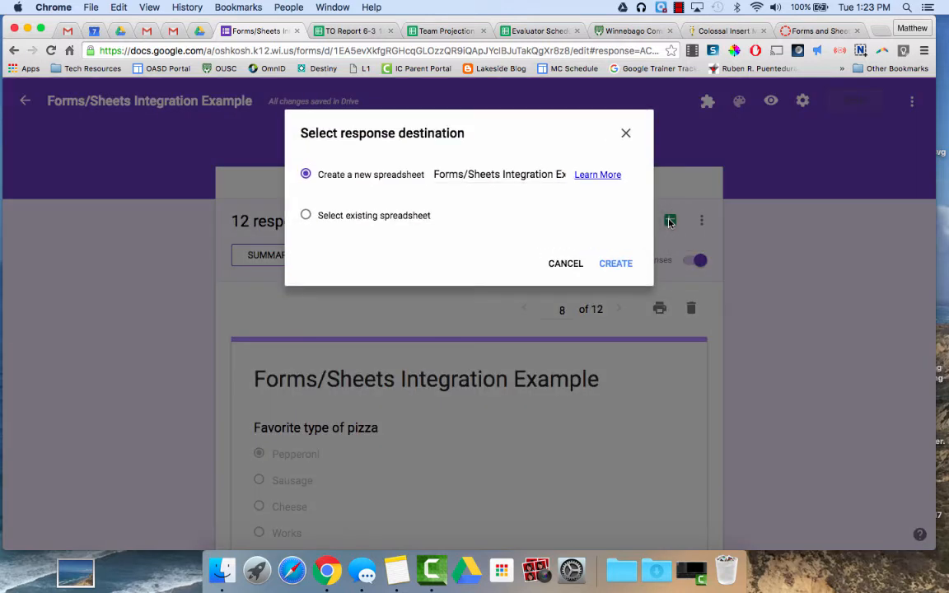
pyautogui.moveTo(306, 216)
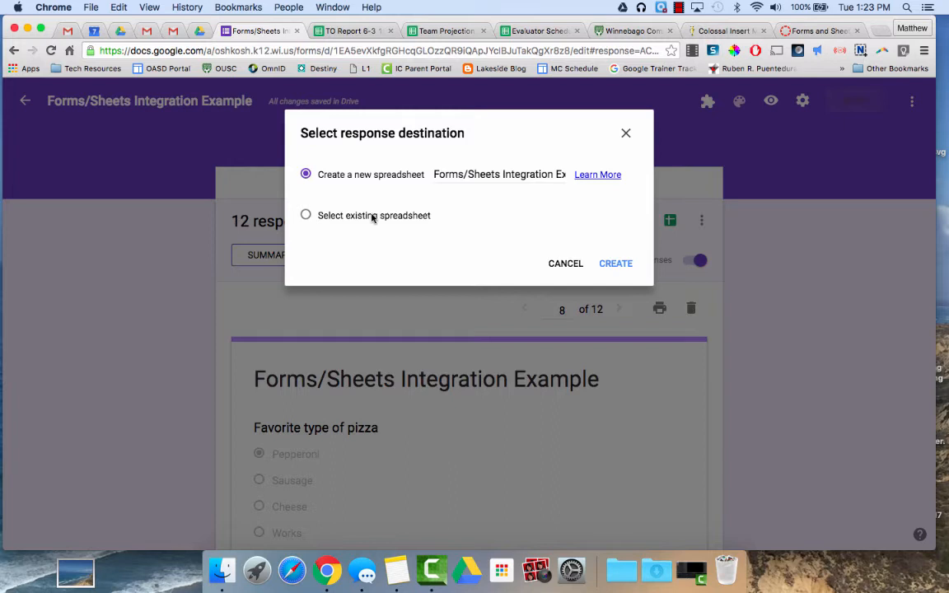
pyautogui.moveTo(360, 183)
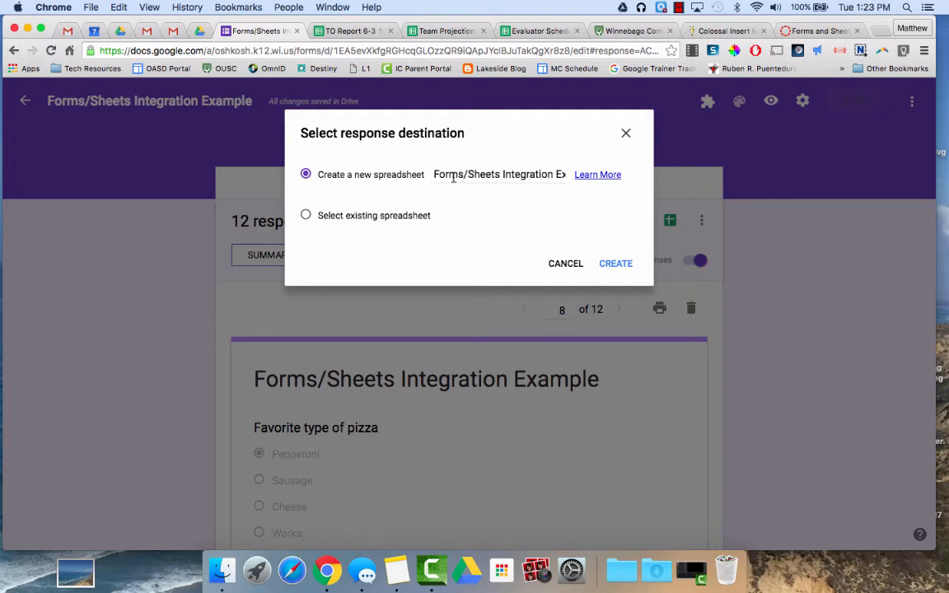
pyautogui.moveTo(219, 128)
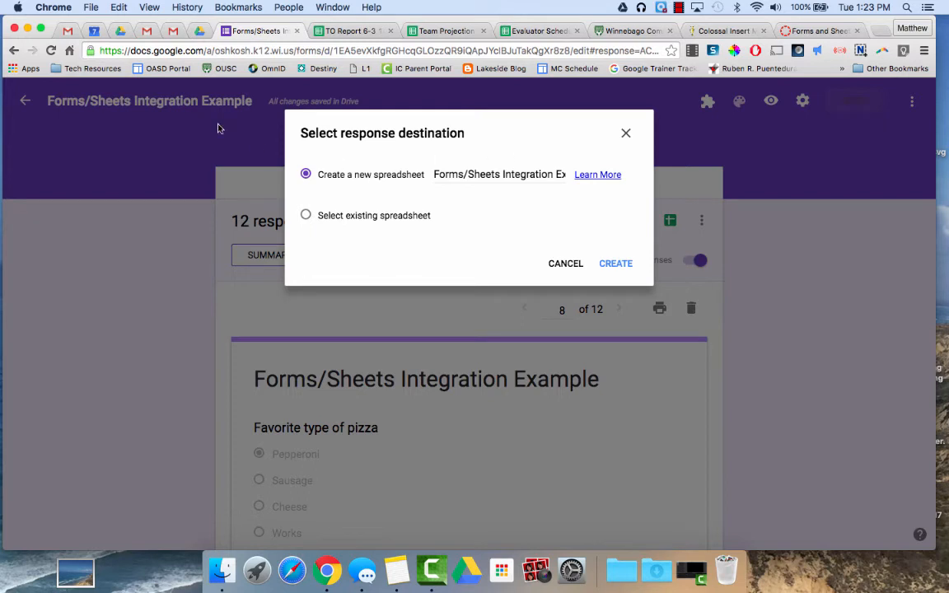
pyautogui.moveTo(169, 113)
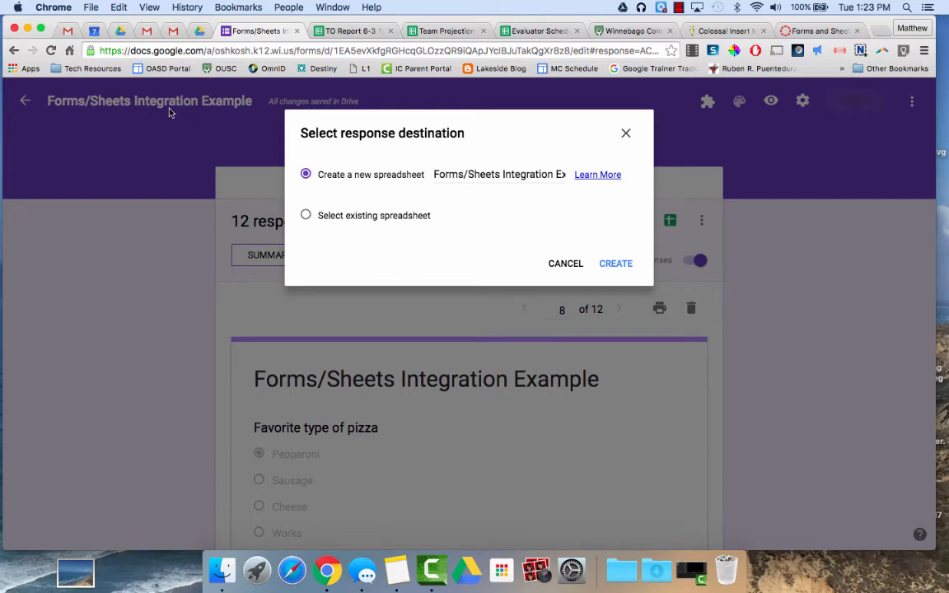
pyautogui.moveTo(131, 130)
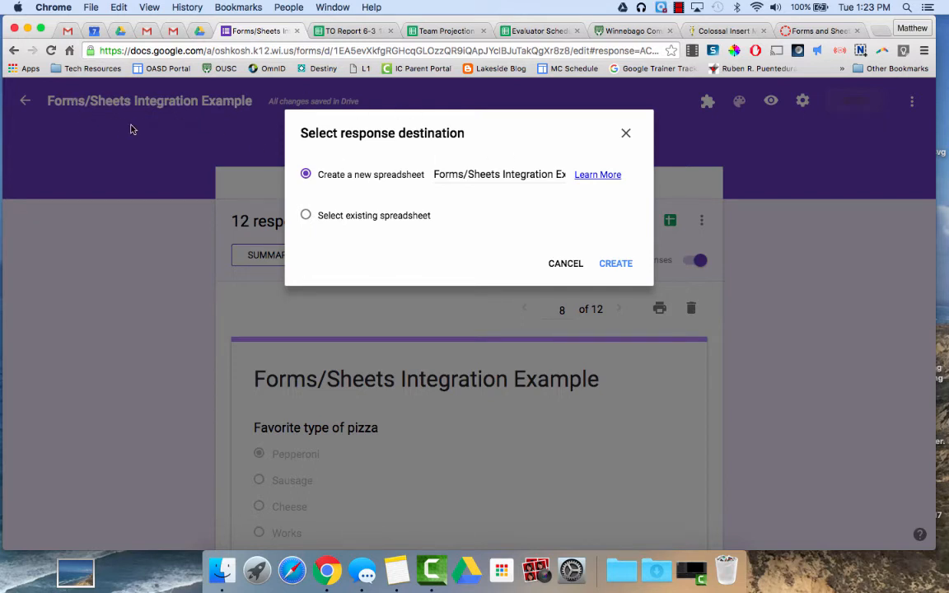
pyautogui.moveTo(115, 105)
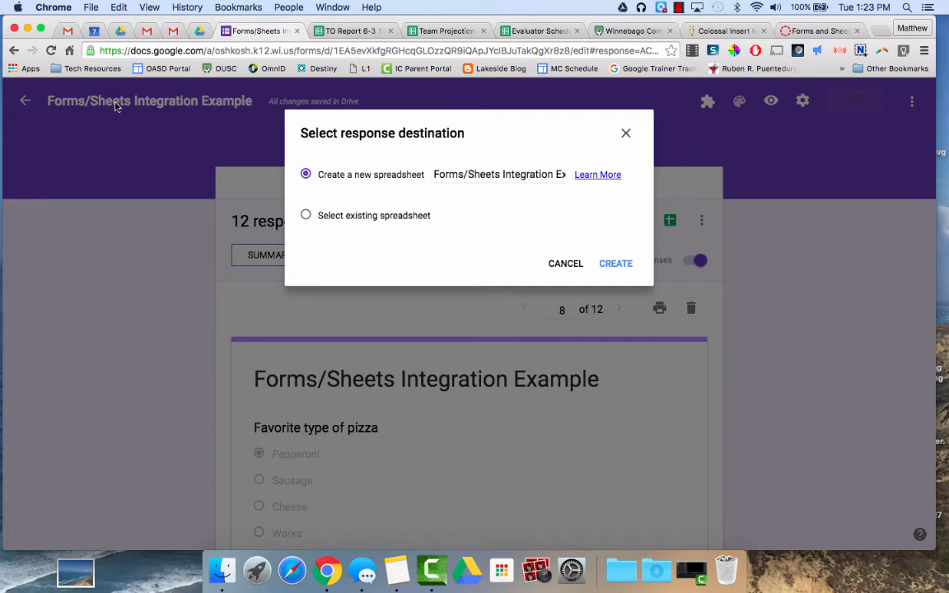
pyautogui.moveTo(581, 176)
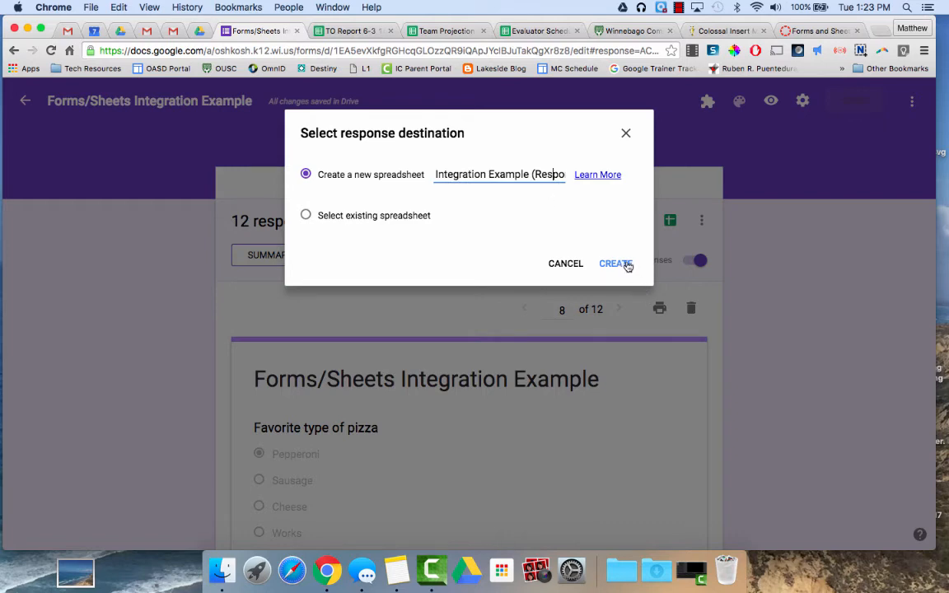
pyautogui.click(615, 263)
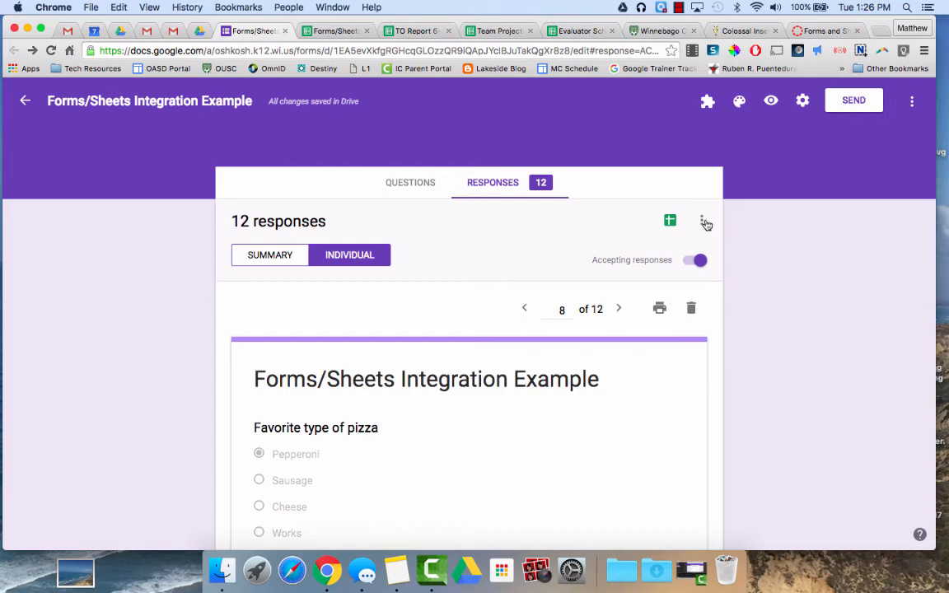
pyautogui.click(706, 220)
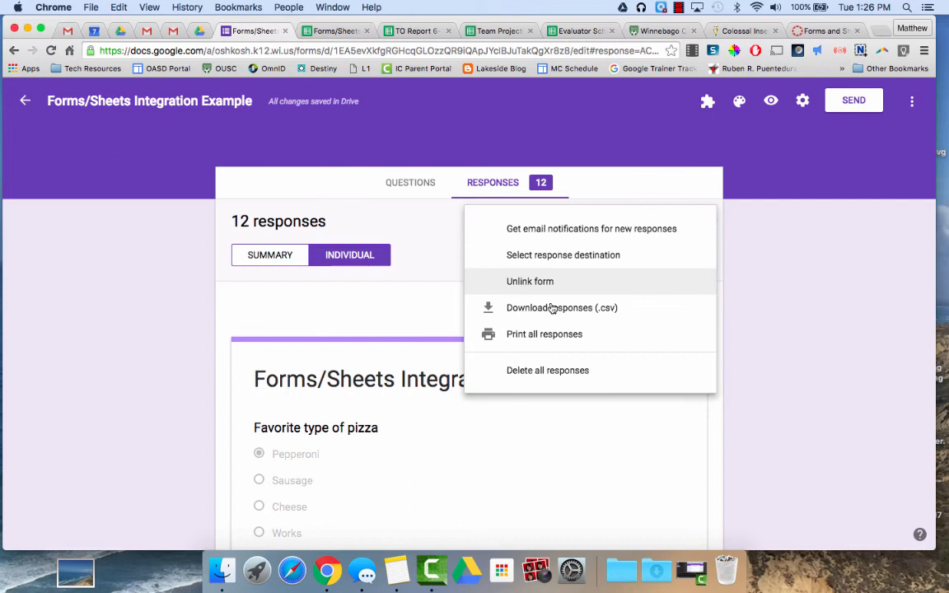
pyautogui.moveTo(543, 272)
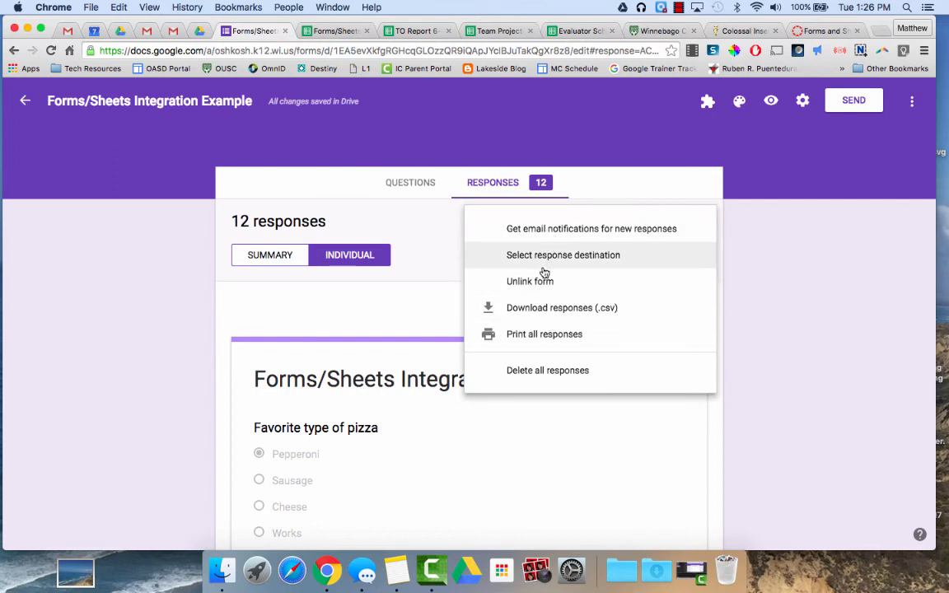
pyautogui.moveTo(544, 262)
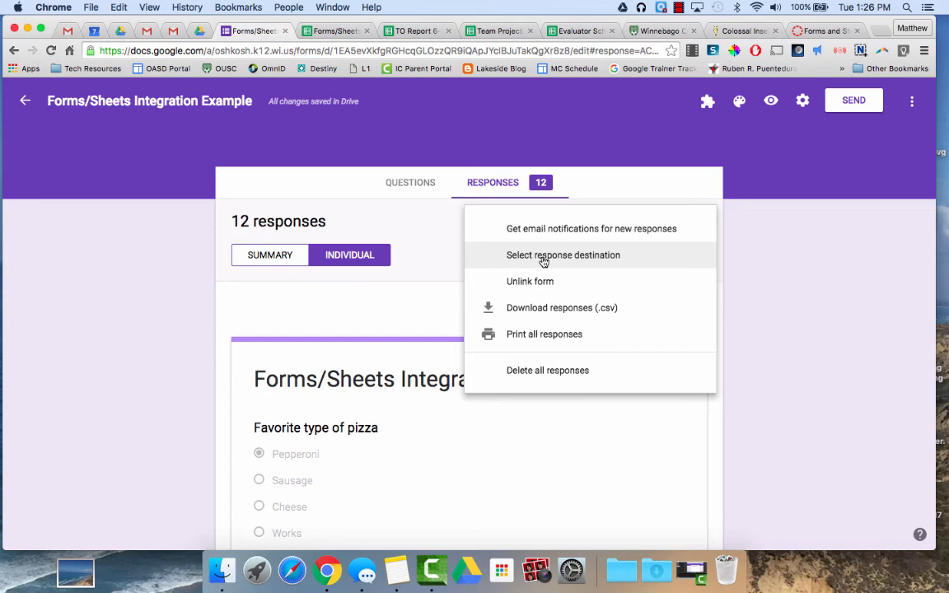
pyautogui.click(592, 228)
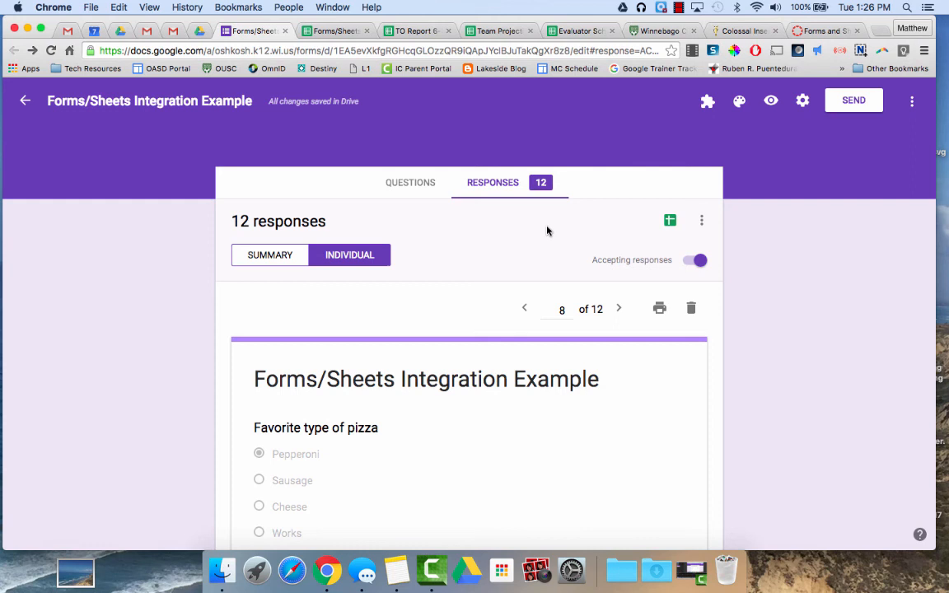
pyautogui.moveTo(863, 122)
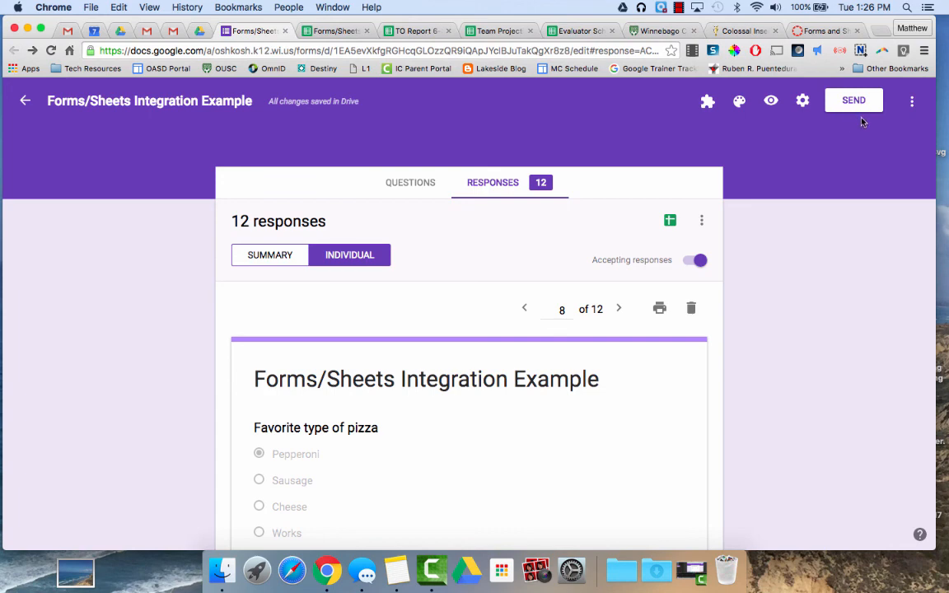
pyautogui.moveTo(661, 307)
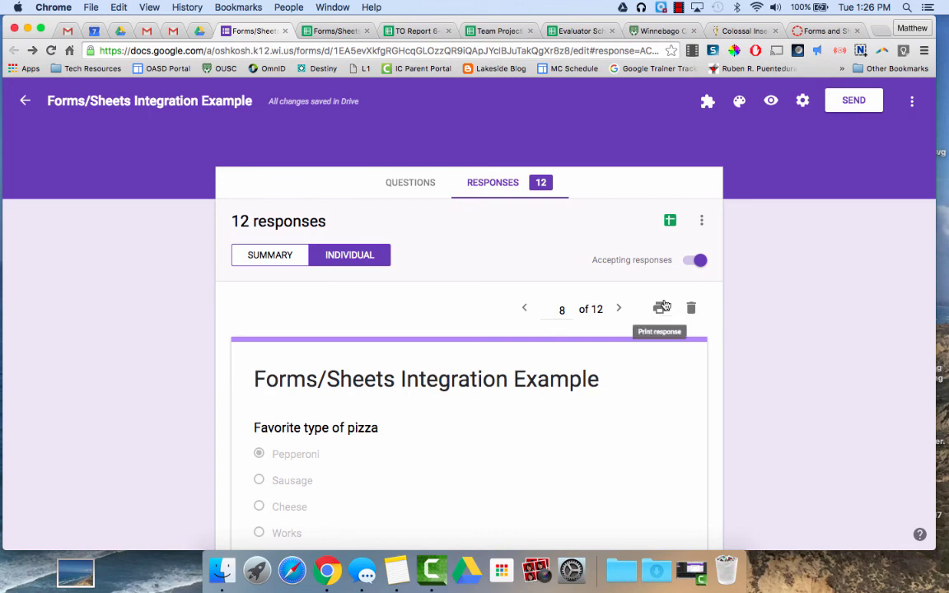
pyautogui.click(255, 30)
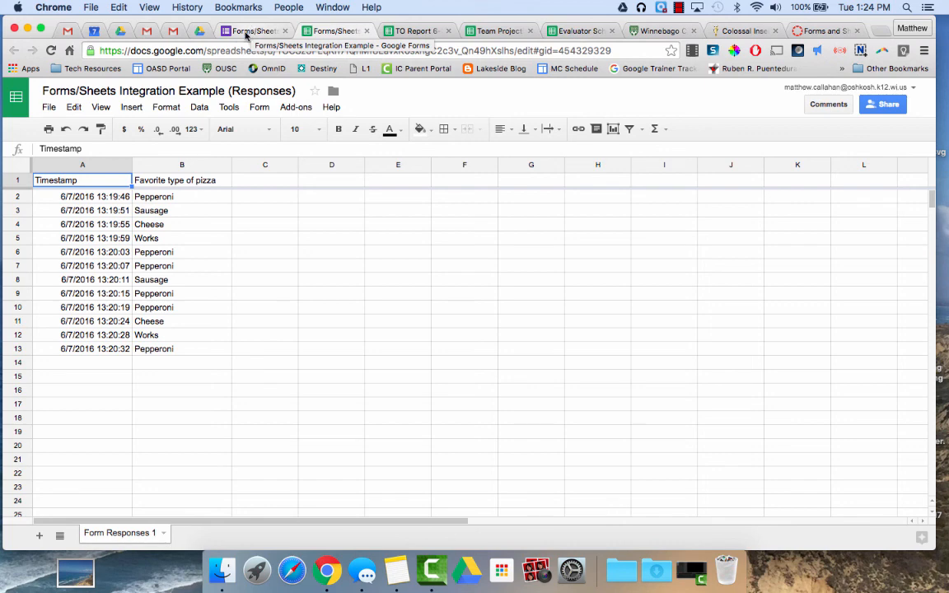
pyautogui.click(255, 31)
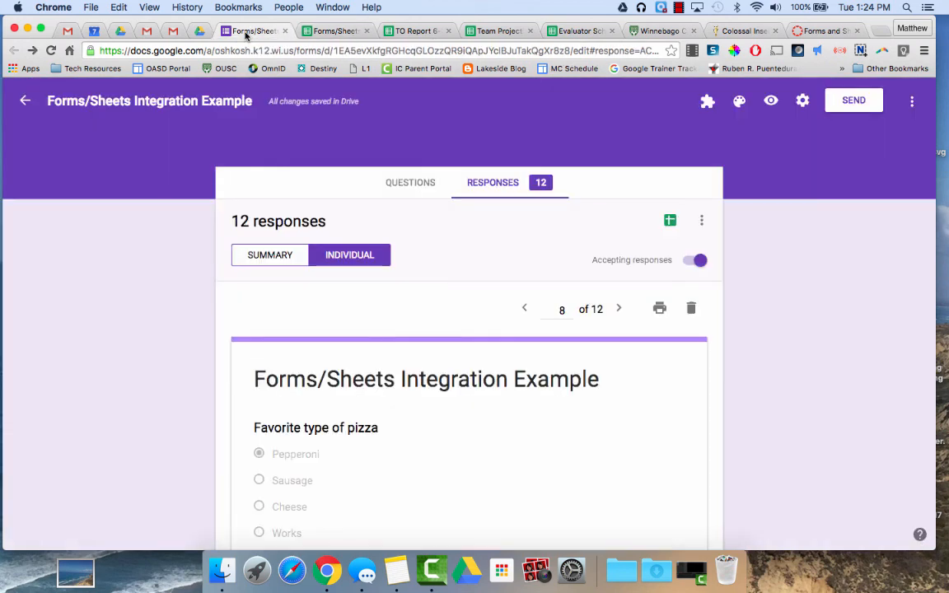